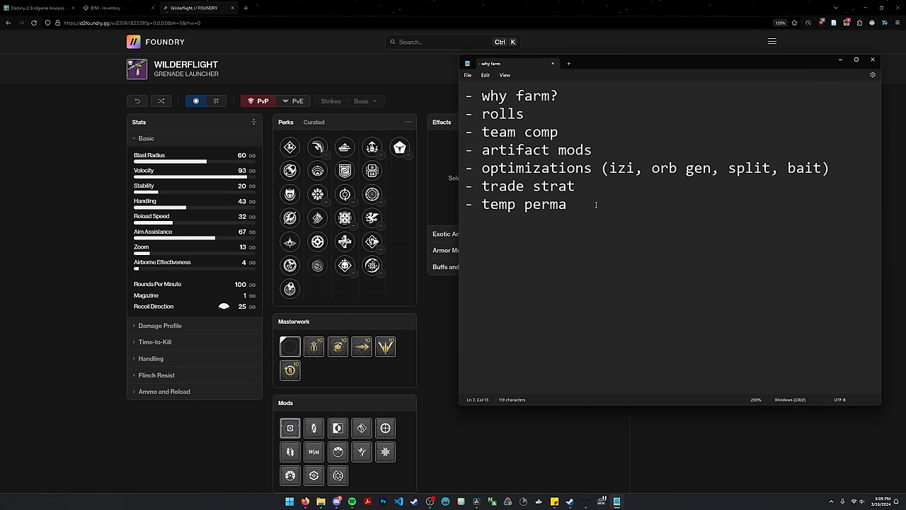
Compare Spike Grenades and Vorpal Weapon, then settle on Disorienting Grenades for the Wilderflight roll
click(517, 96)
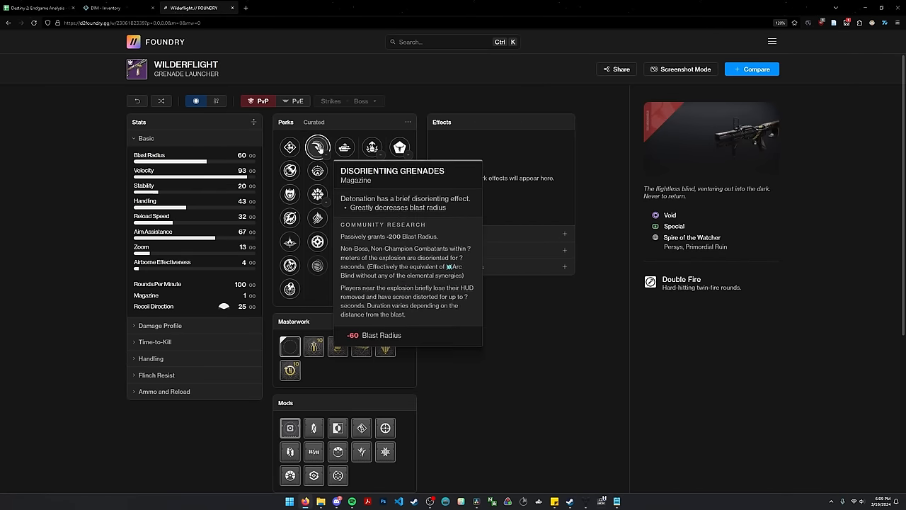
click(317, 146)
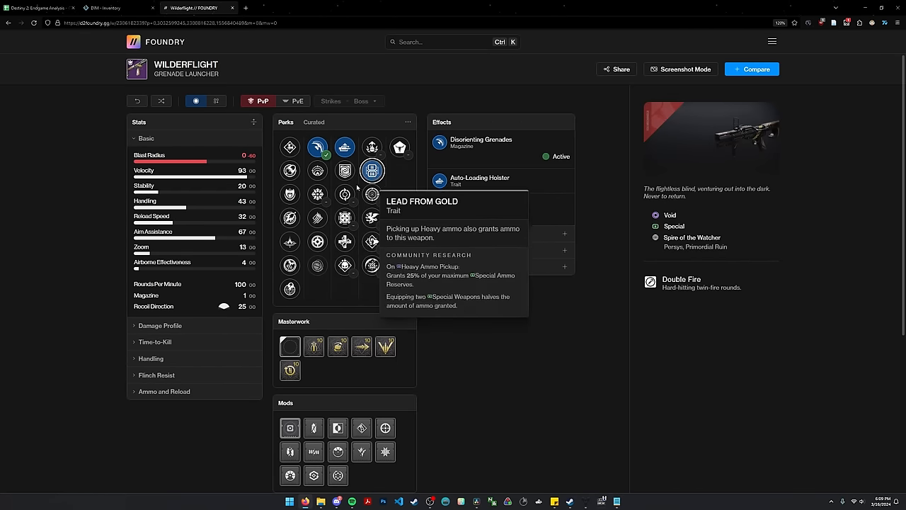
click(371, 218)
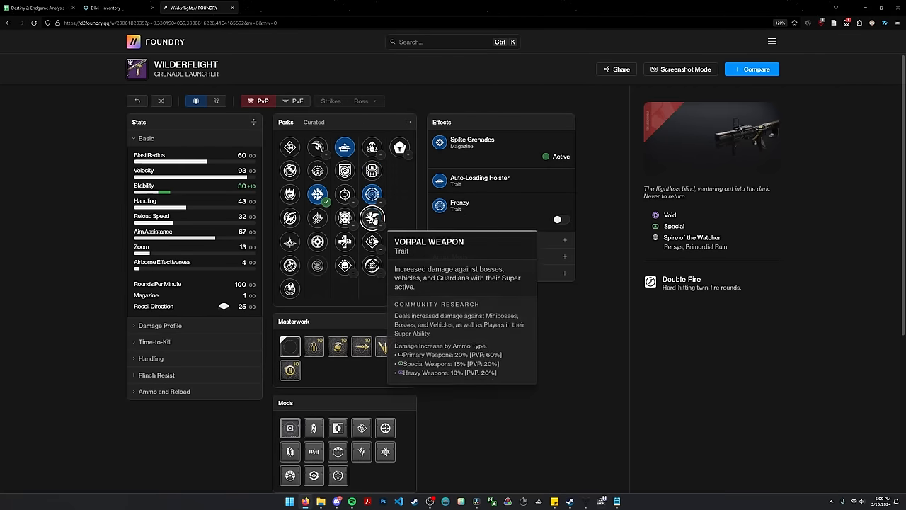
click(370, 218)
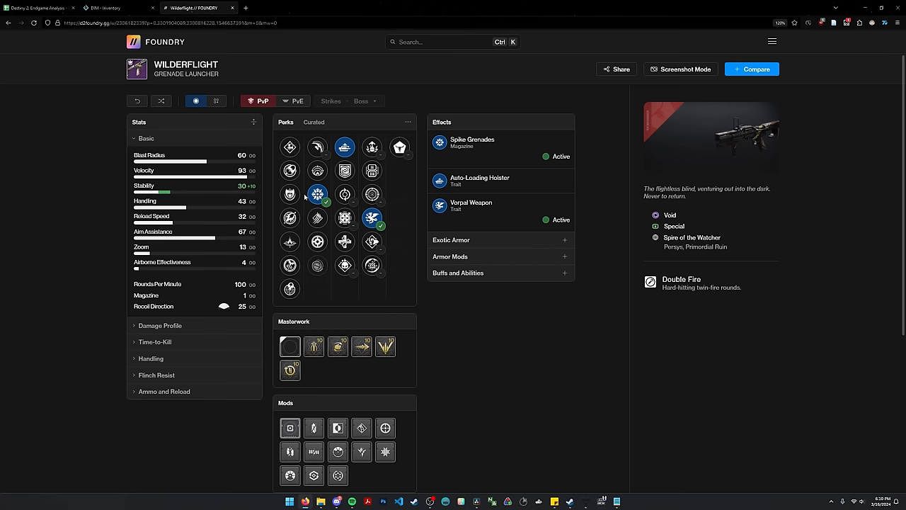
click(318, 145)
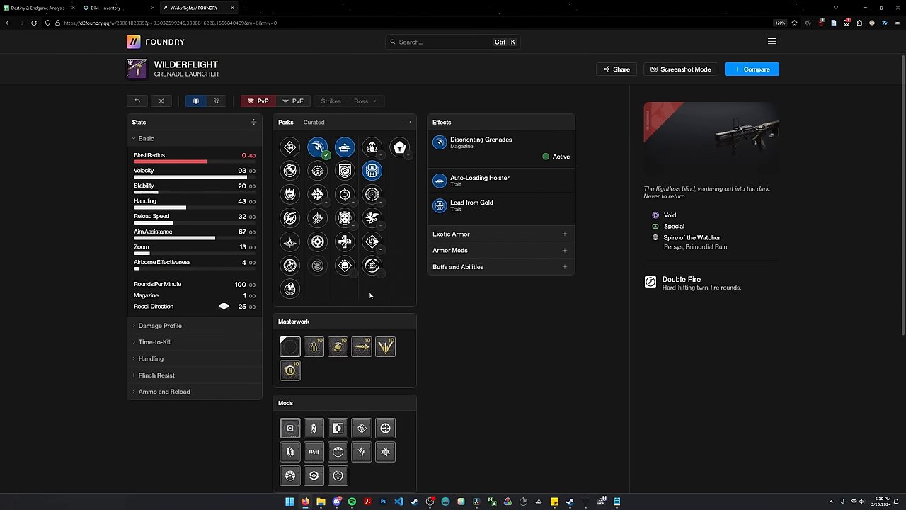
mouse_move(620, 500)
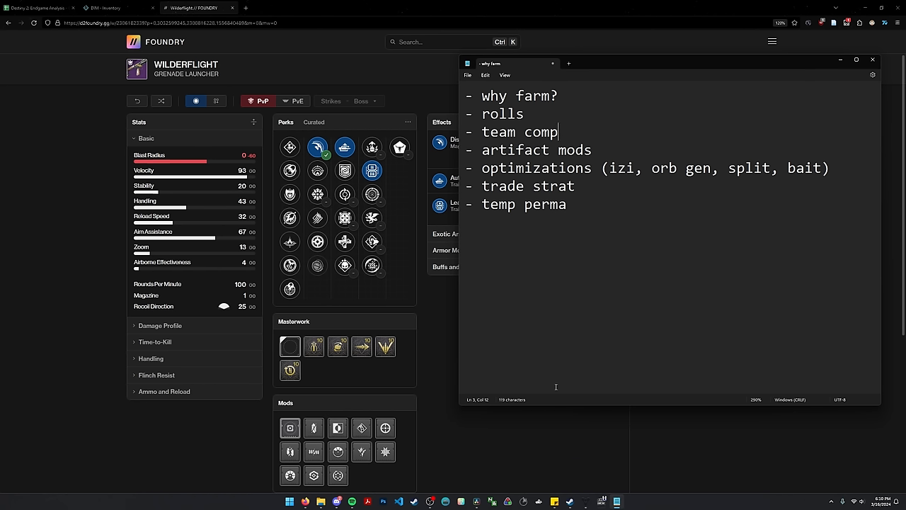
mouse_move(543, 226)
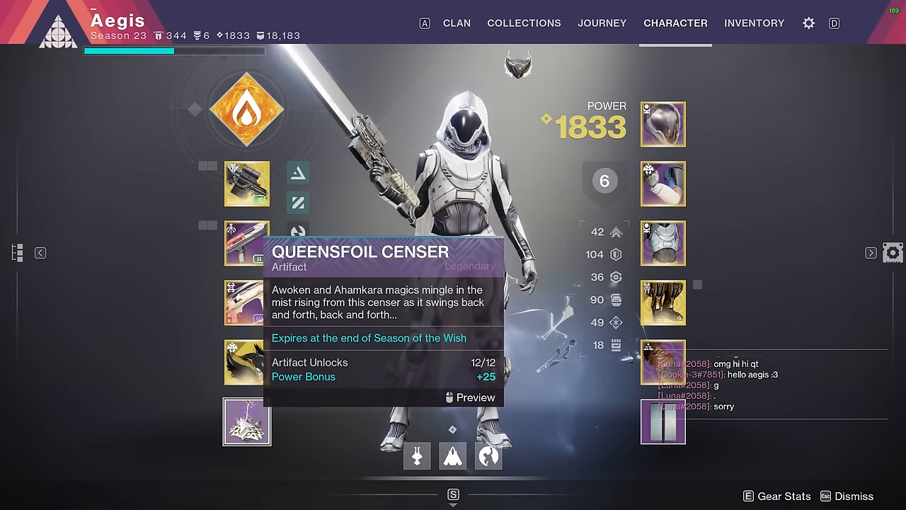
click(246, 422)
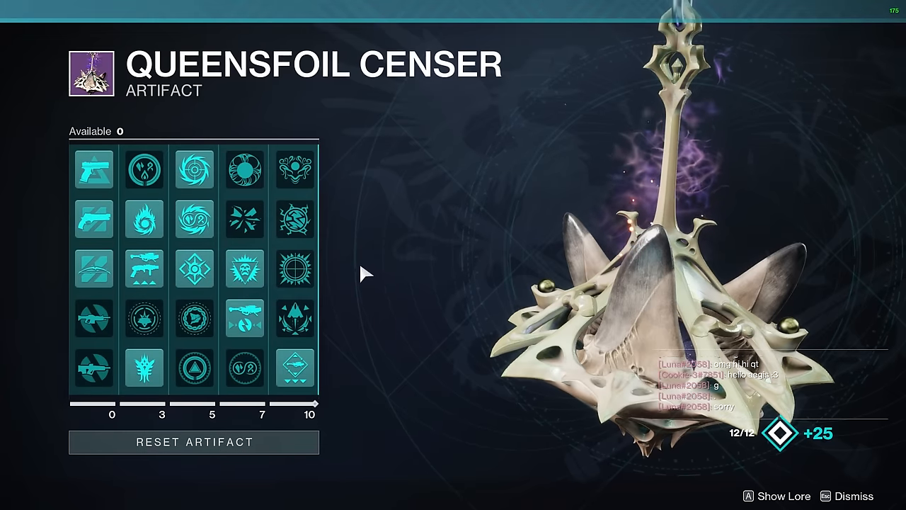
click(196, 218)
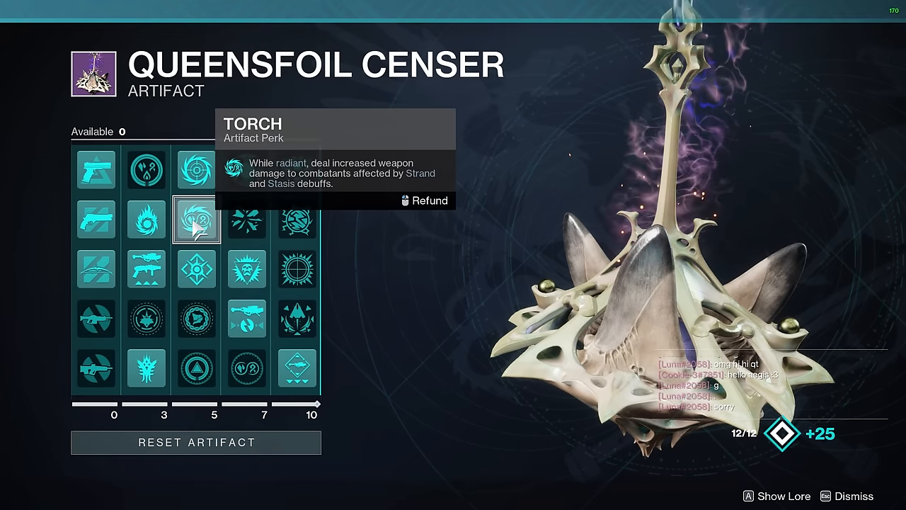
mouse_move(195, 269)
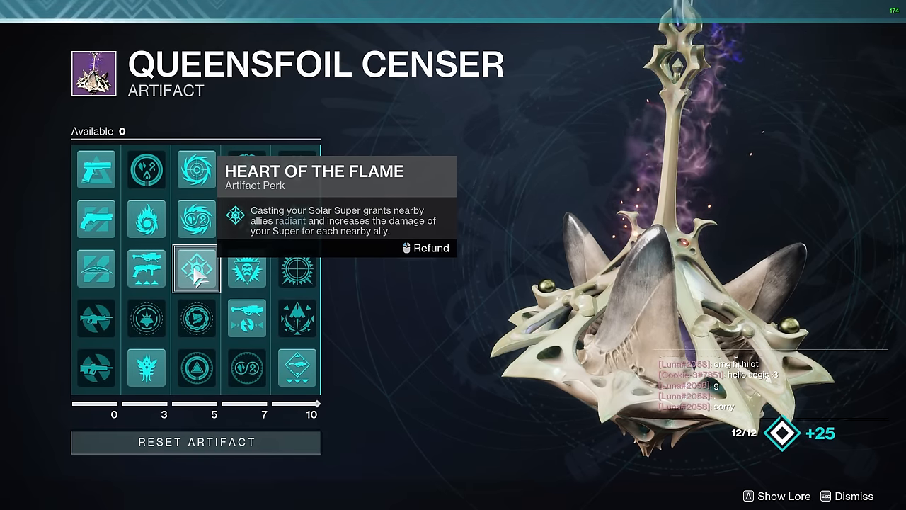
click(245, 269)
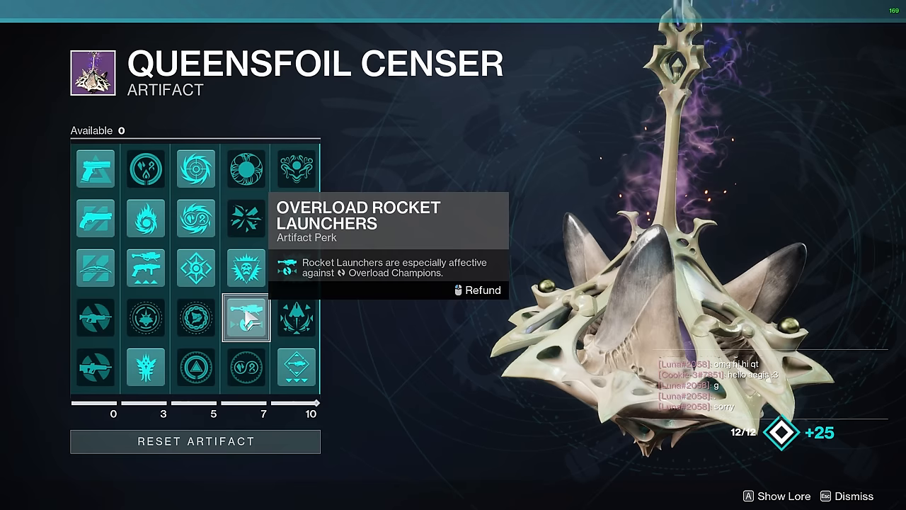
mouse_move(246, 278)
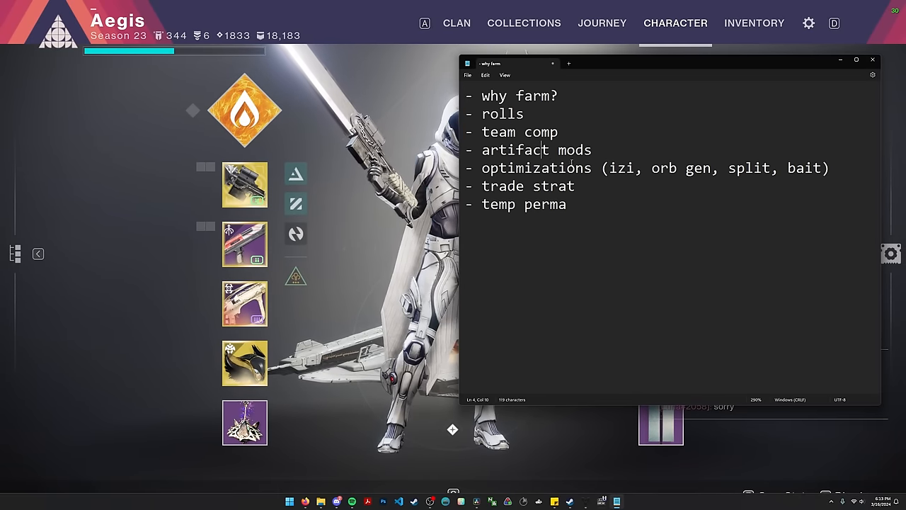
Select the word 'optimizations' in the farm outline and start the gameplay clip
drag(480, 97, 592, 150)
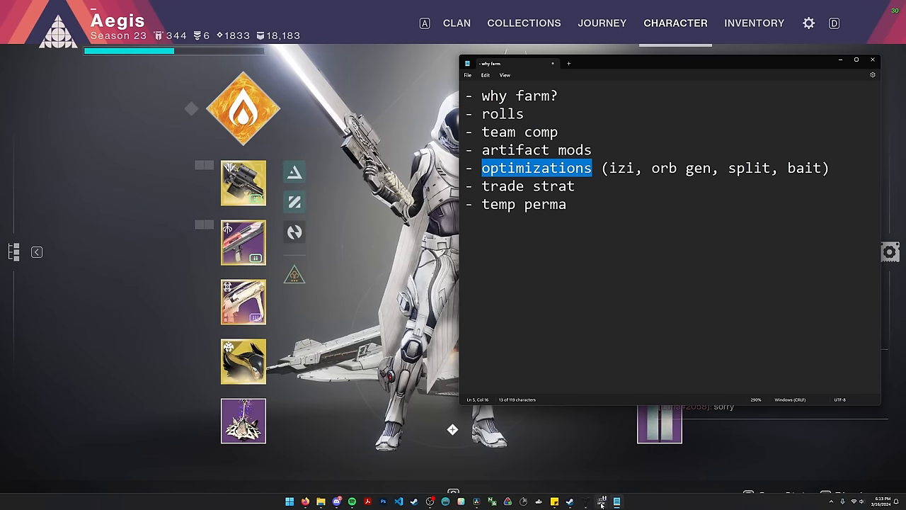
click(605, 498)
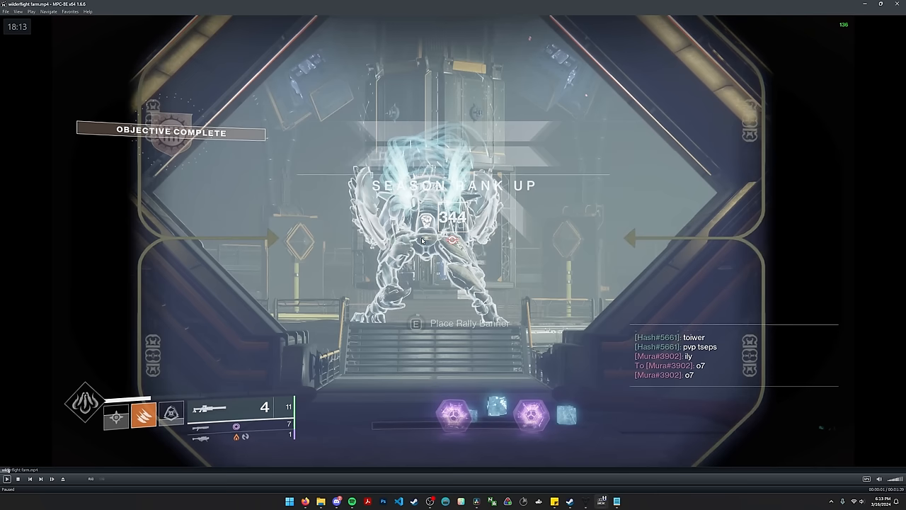
mouse_move(438, 249)
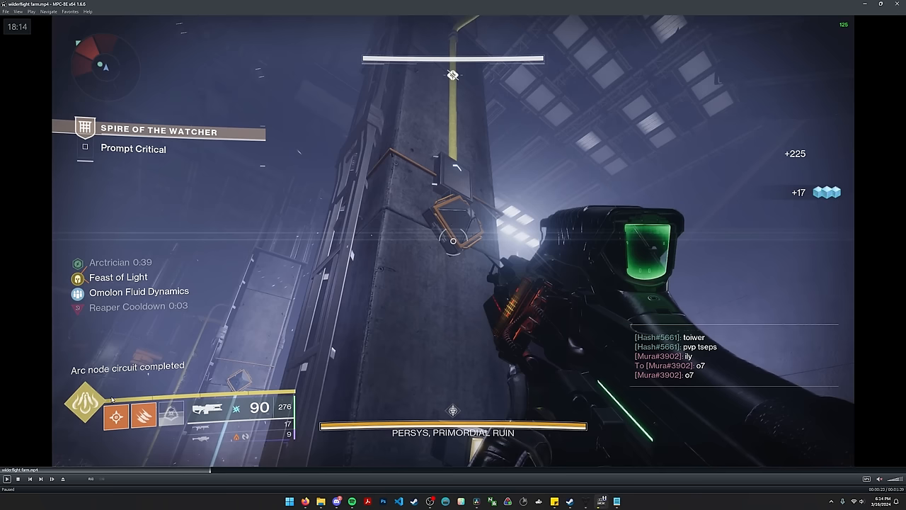
mouse_move(122, 385)
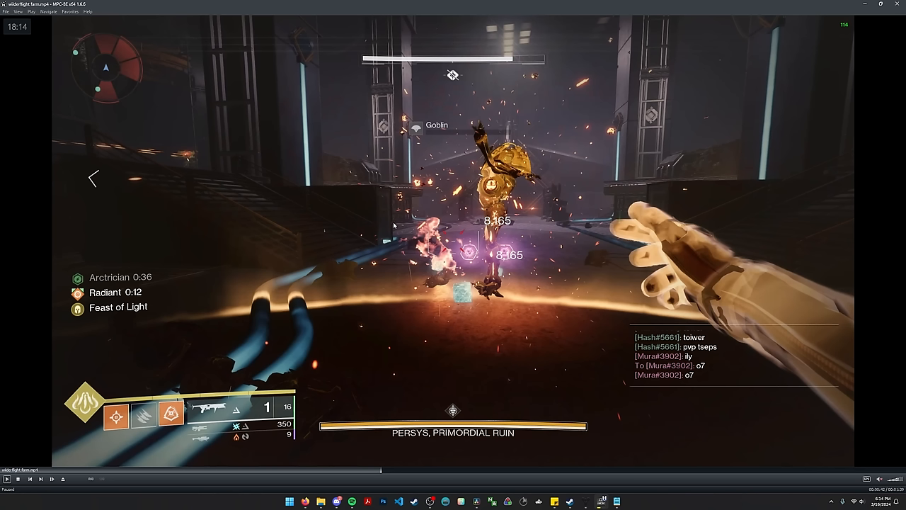
mouse_move(381, 243)
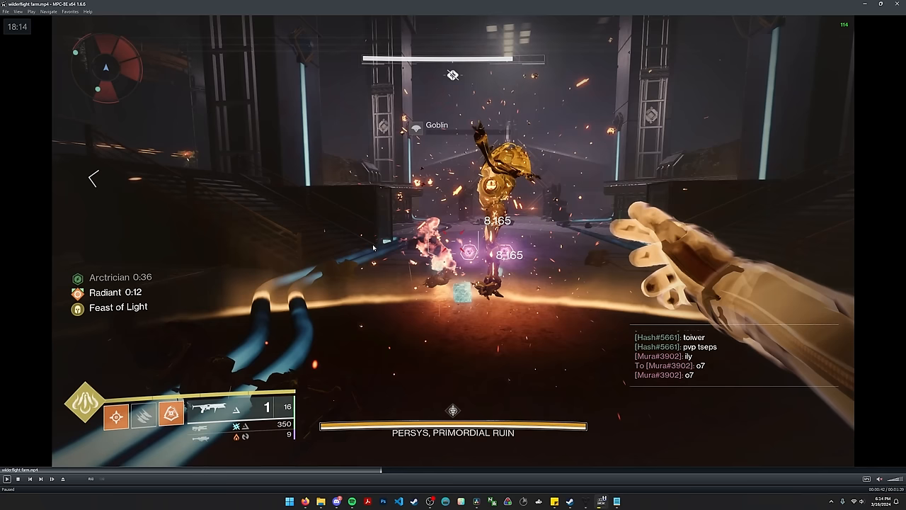
mouse_move(371, 249)
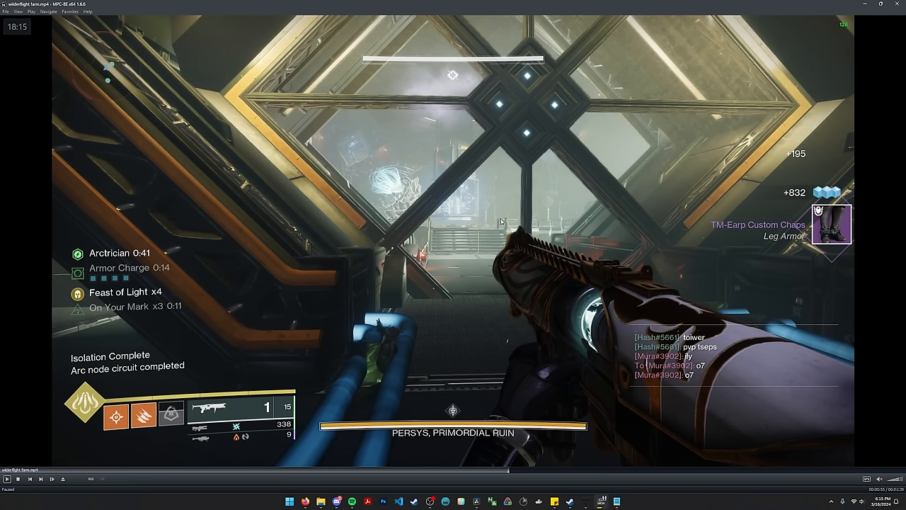
mouse_move(537, 198)
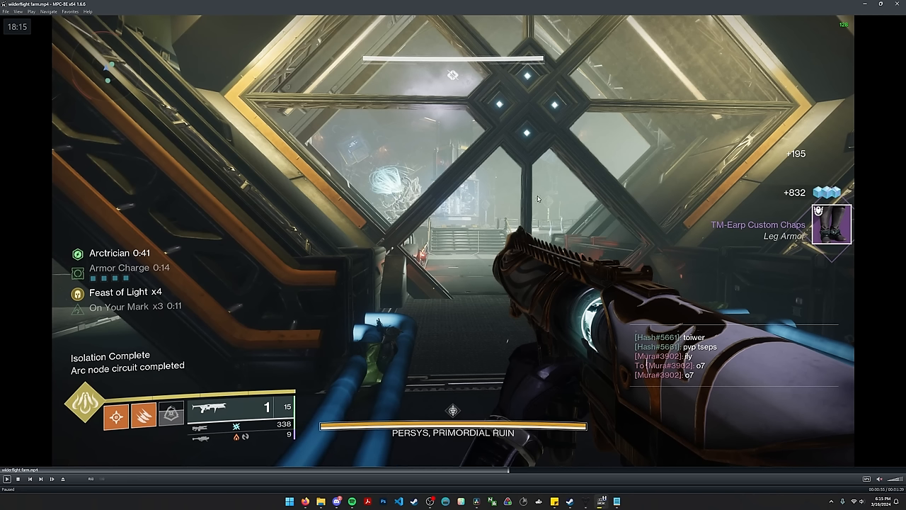
mouse_move(485, 270)
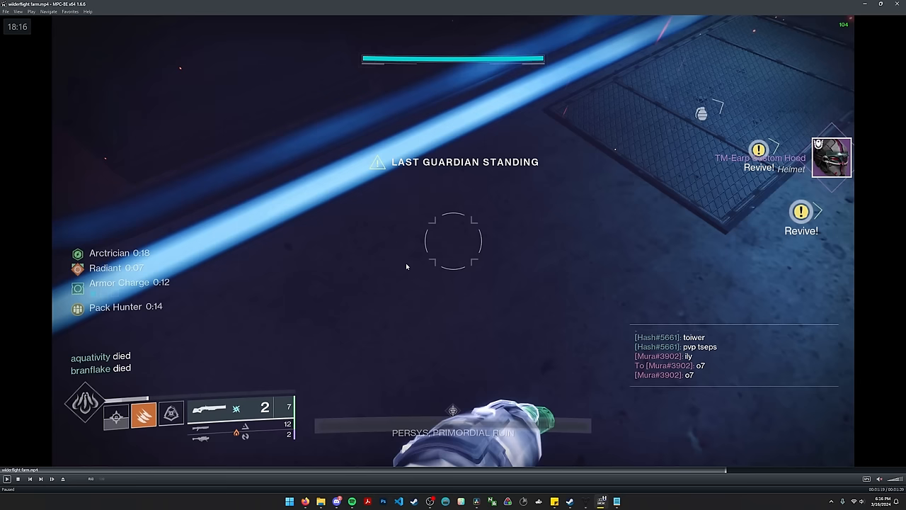
mouse_move(410, 266)
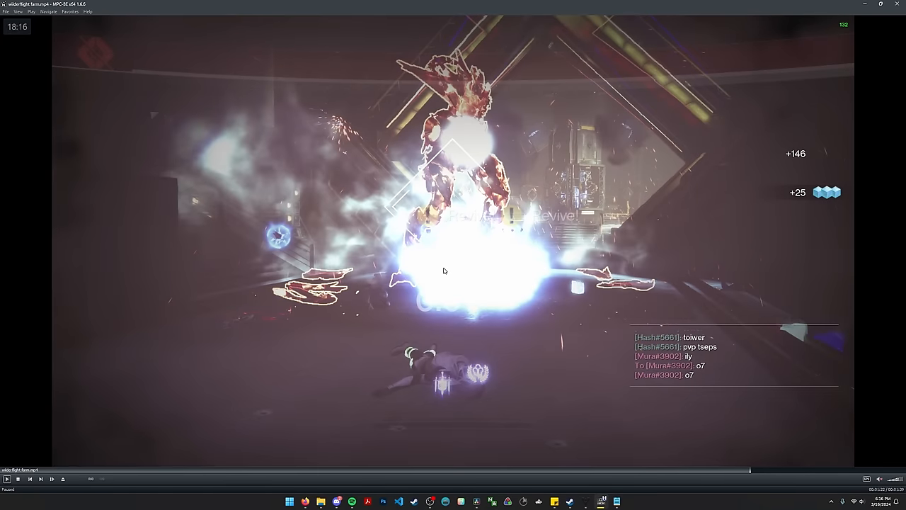
mouse_move(443, 275)
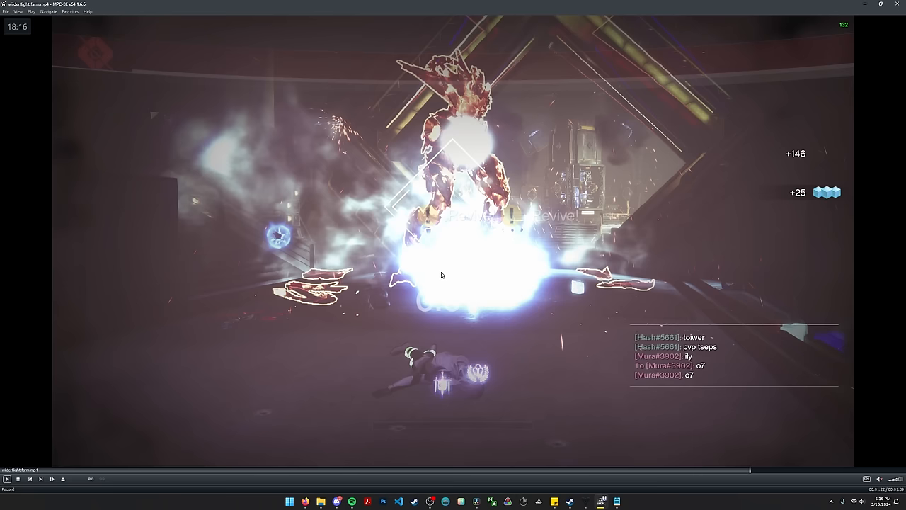
mouse_move(451, 249)
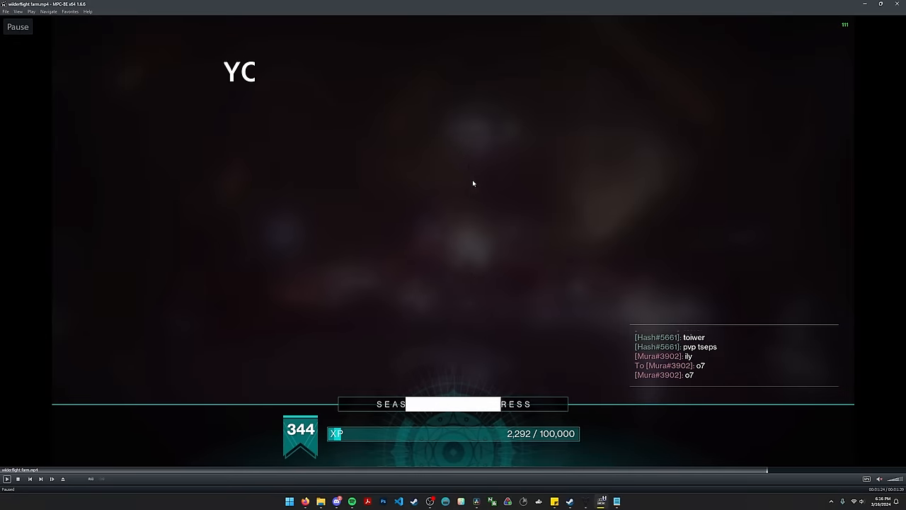
mouse_move(386, 186)
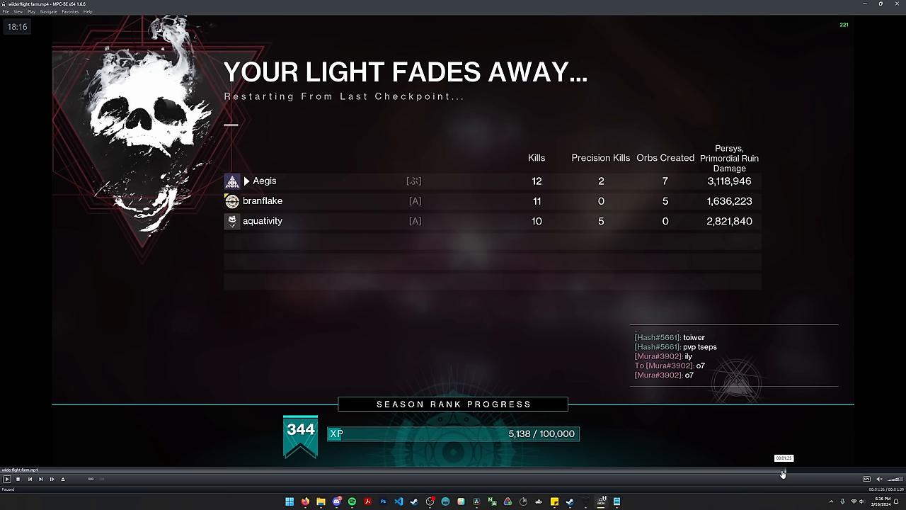
Rewind the clip from the wipe scoreboard back to the team's damage burst on Persys
drag(782, 470, 739, 470)
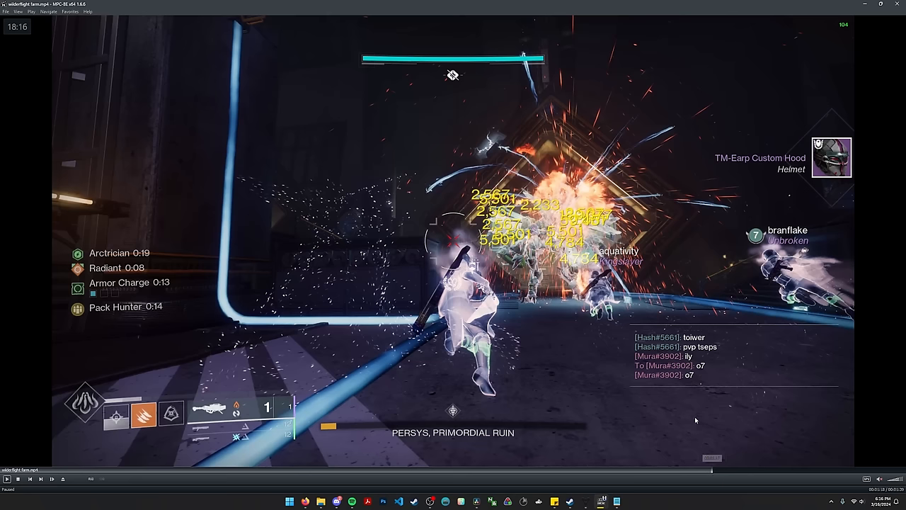
mouse_move(606, 323)
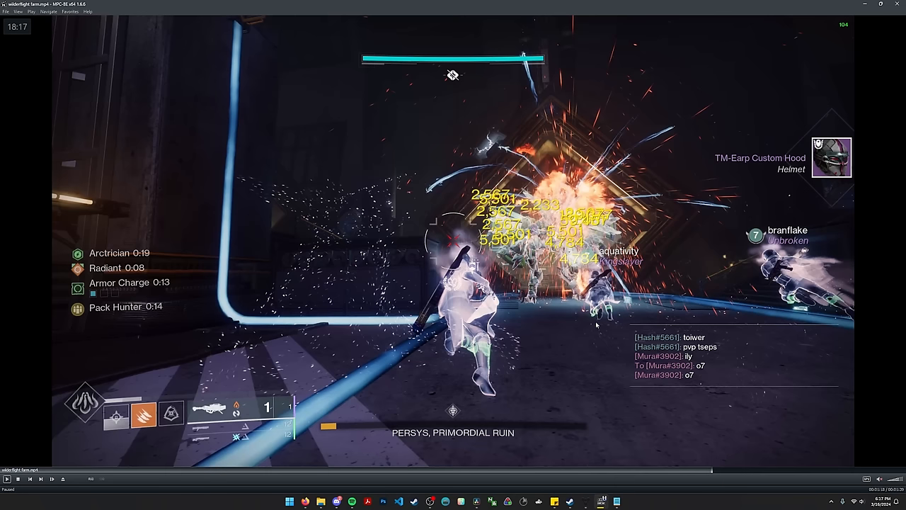
mouse_move(681, 325)
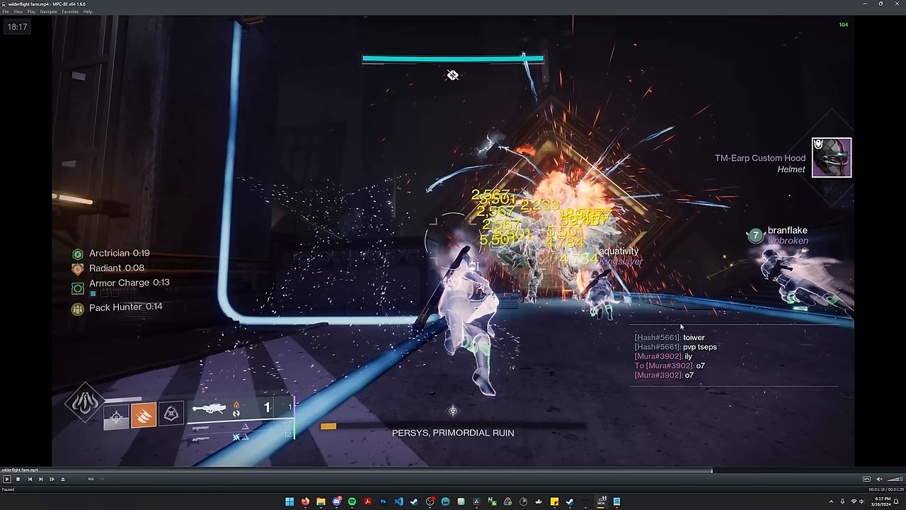
mouse_move(546, 318)
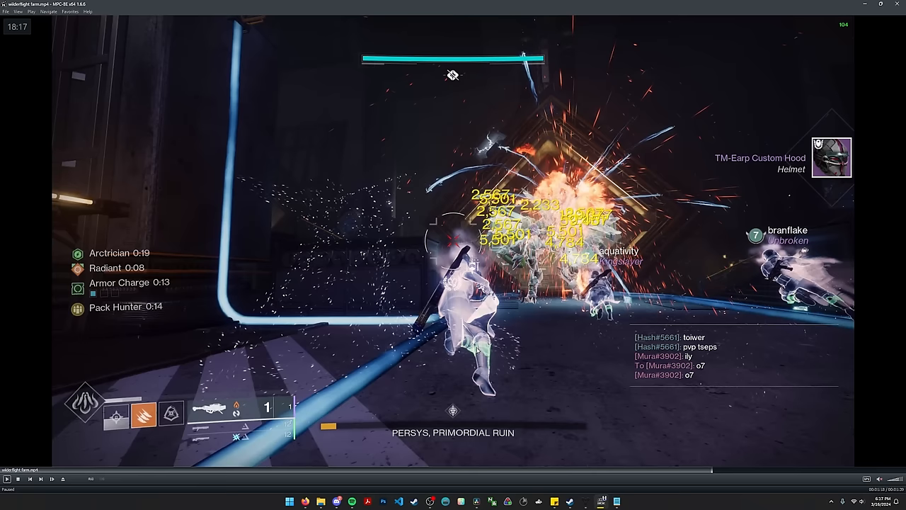
mouse_move(484, 308)
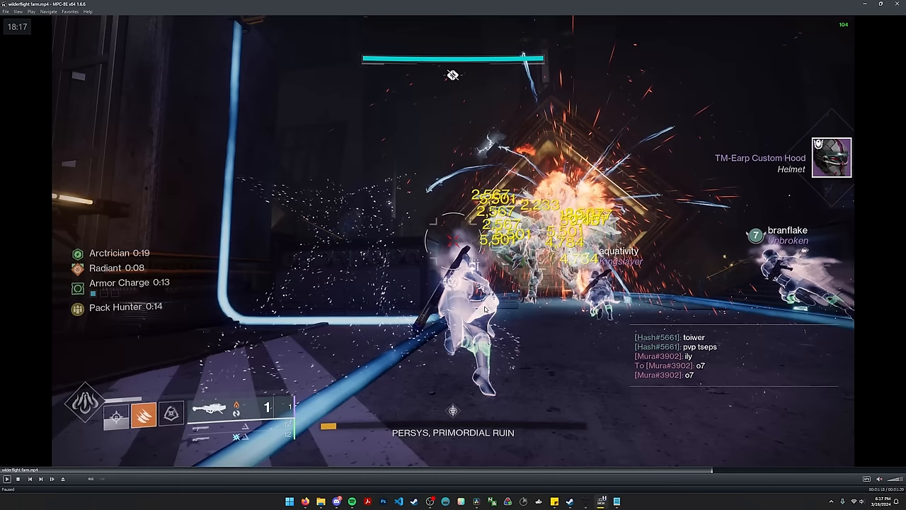
mouse_move(566, 331)
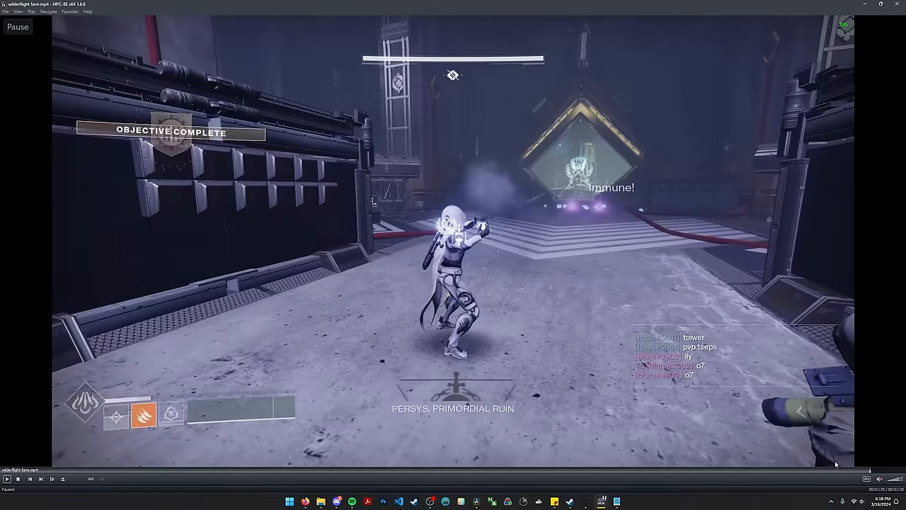
mouse_move(628, 181)
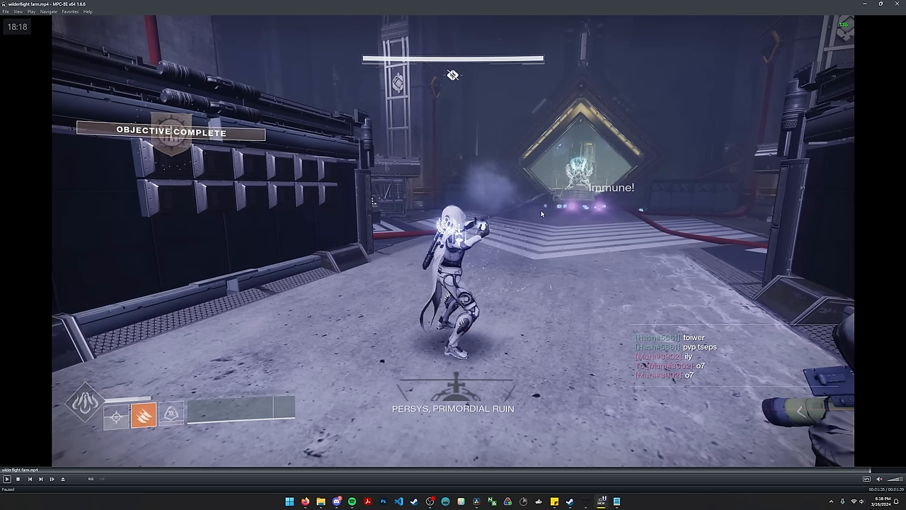
mouse_move(524, 232)
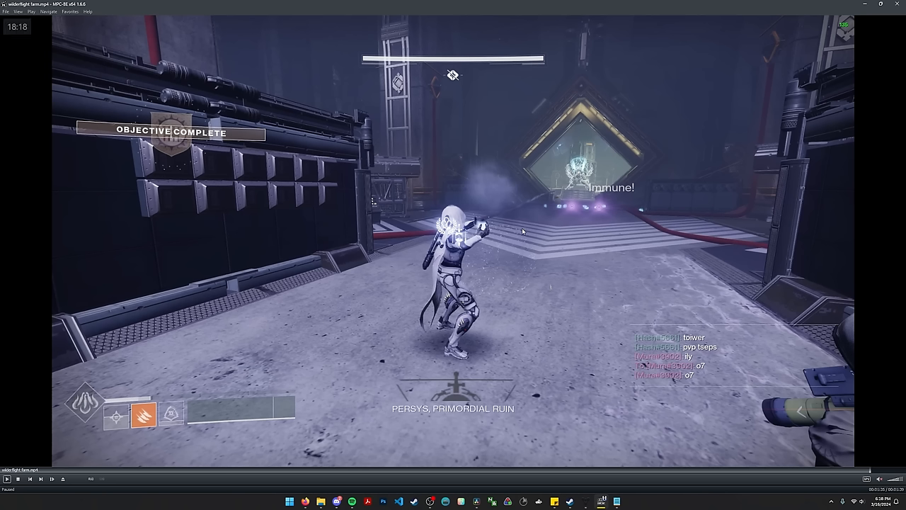
mouse_move(513, 250)
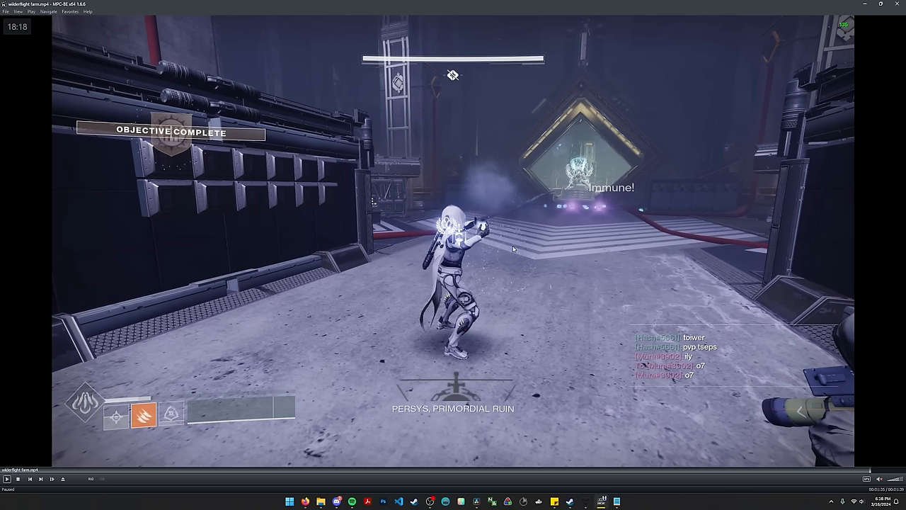
mouse_move(501, 248)
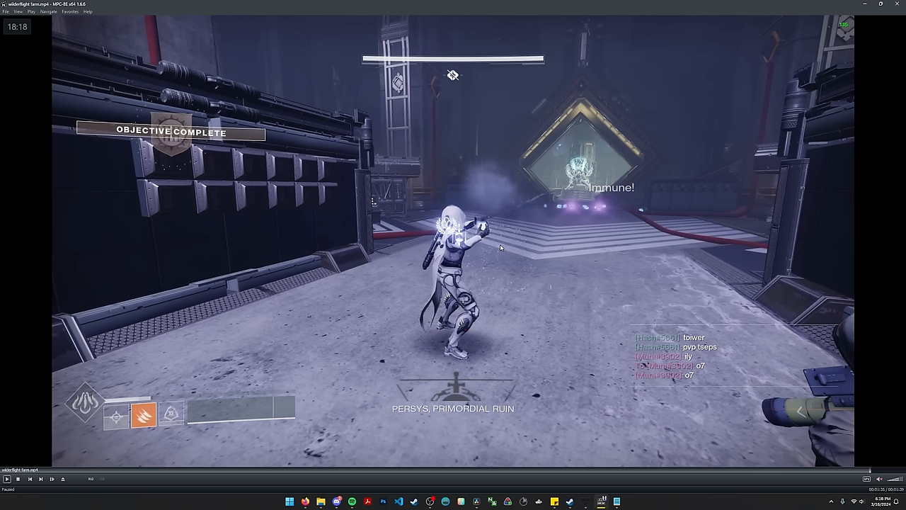
mouse_move(501, 252)
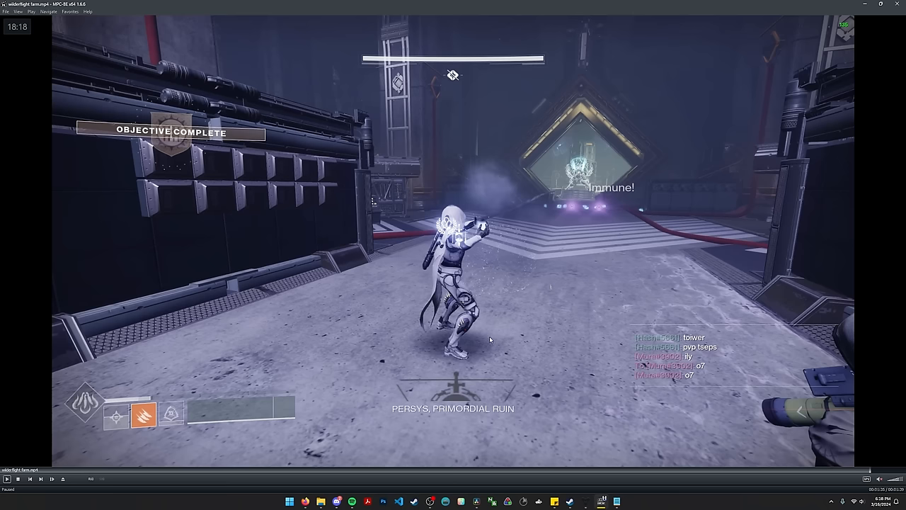
mouse_move(558, 417)
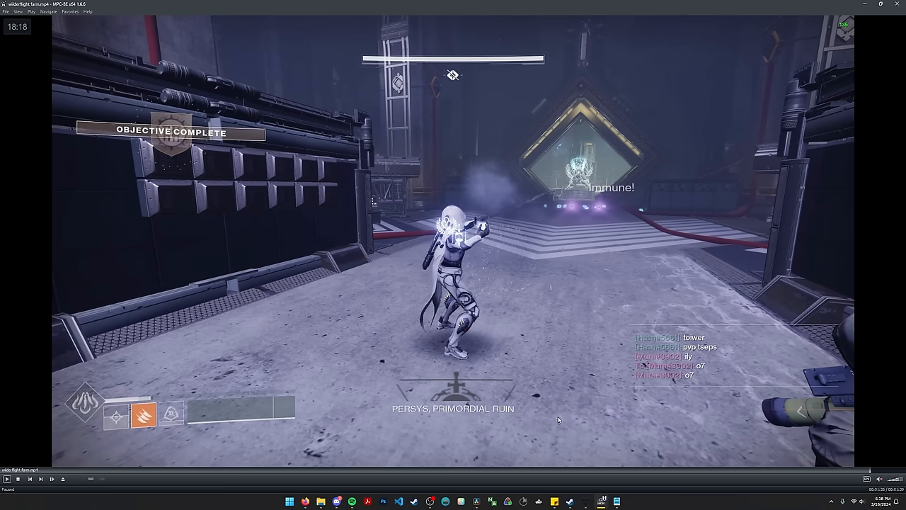
mouse_move(555, 436)
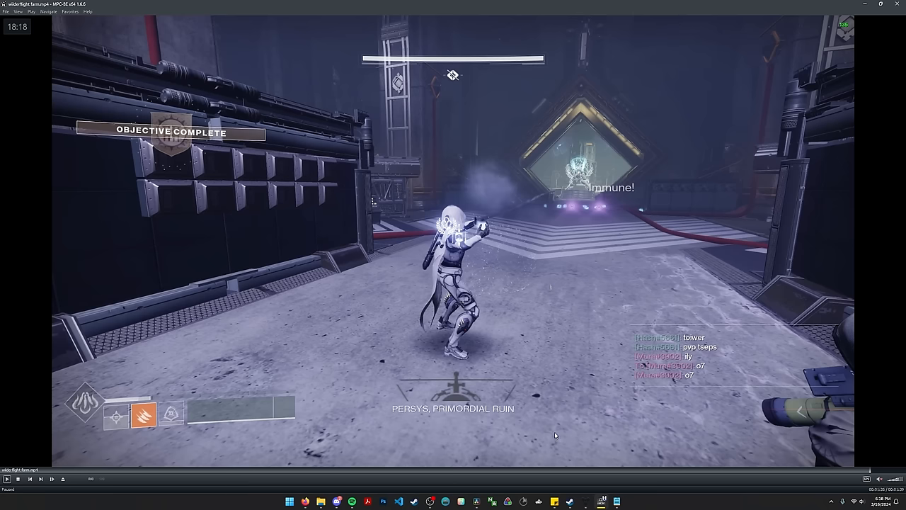